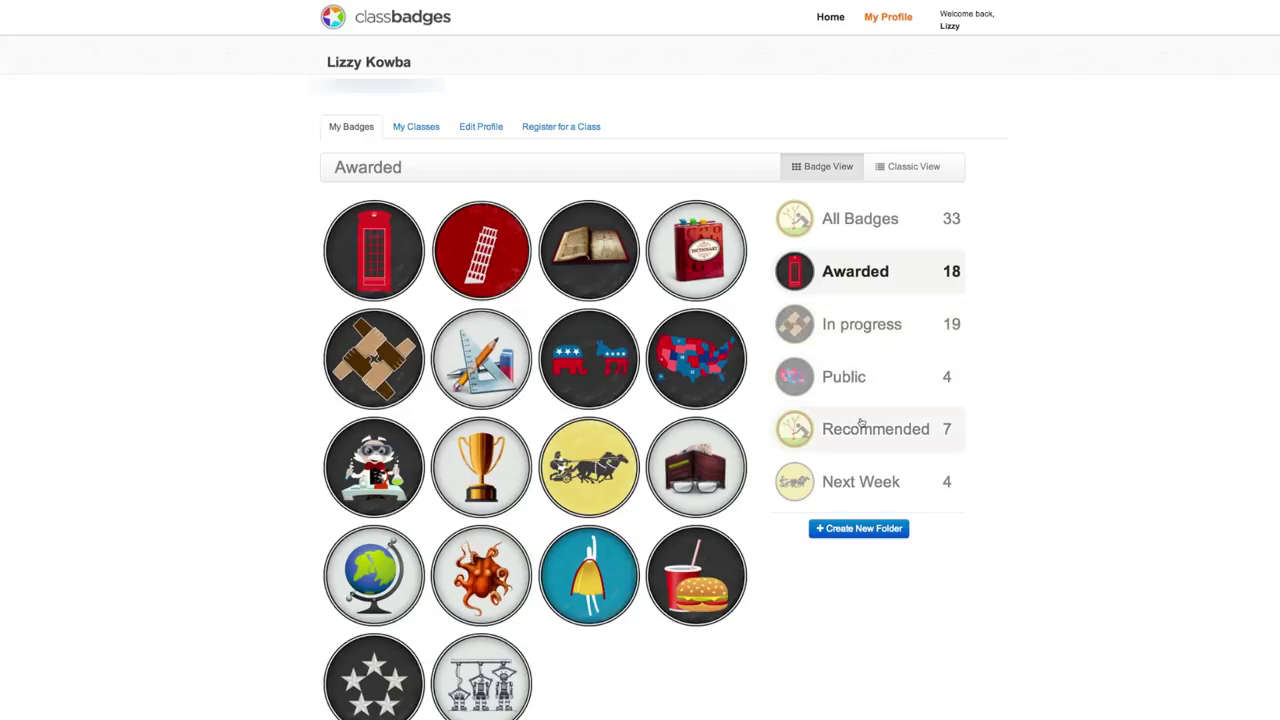
pyautogui.moveTo(876, 428)
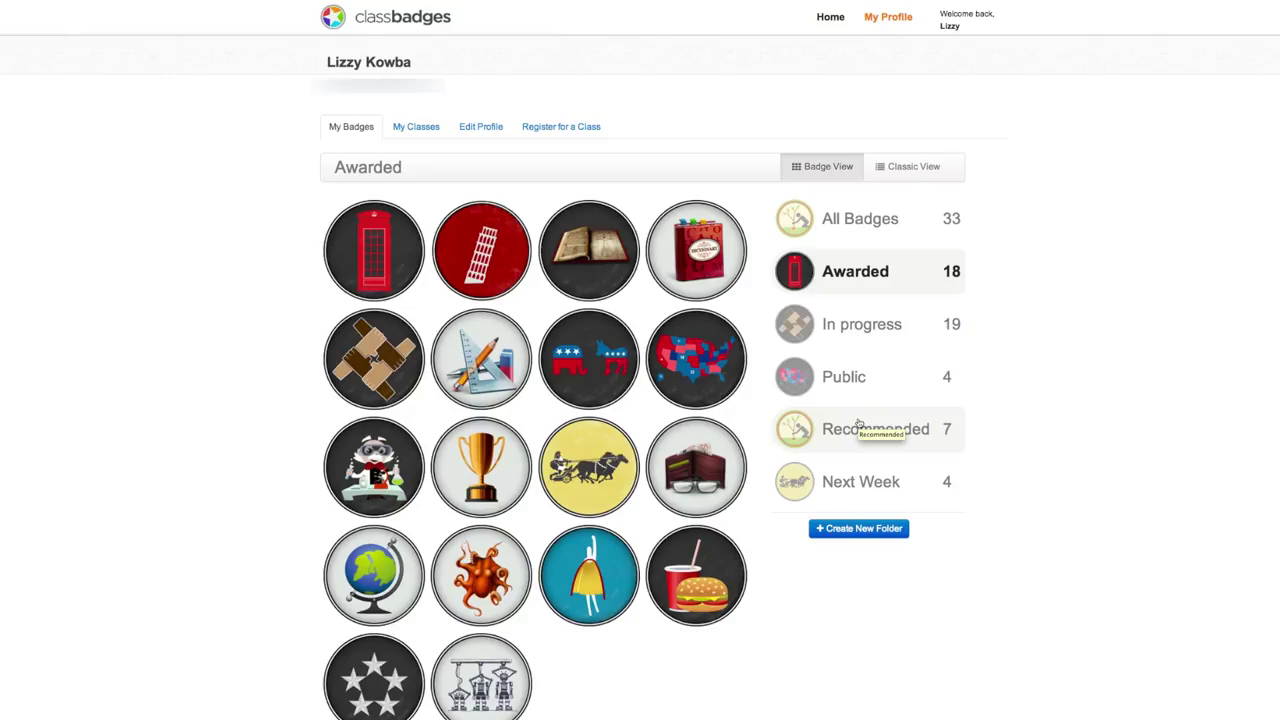
pyautogui.moveTo(1000, 288)
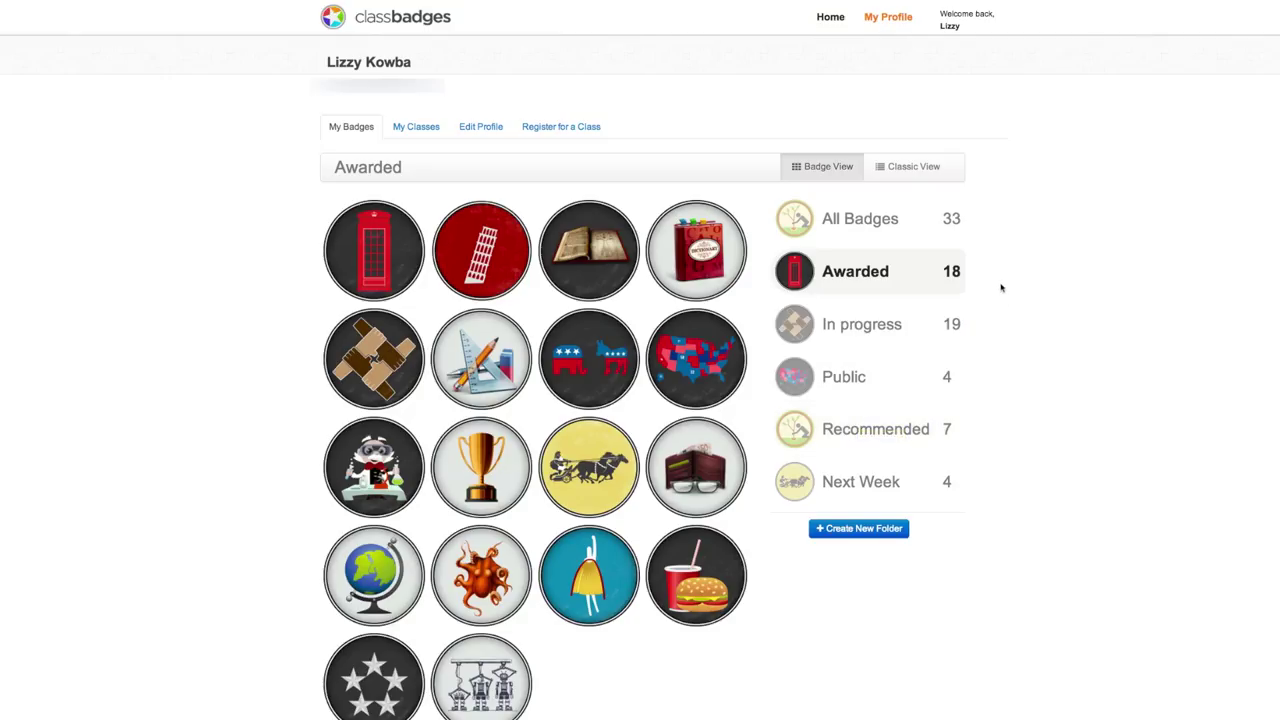
# View the awarded badges as a detailed list, then return to the icon grid
pyautogui.click(908, 166)
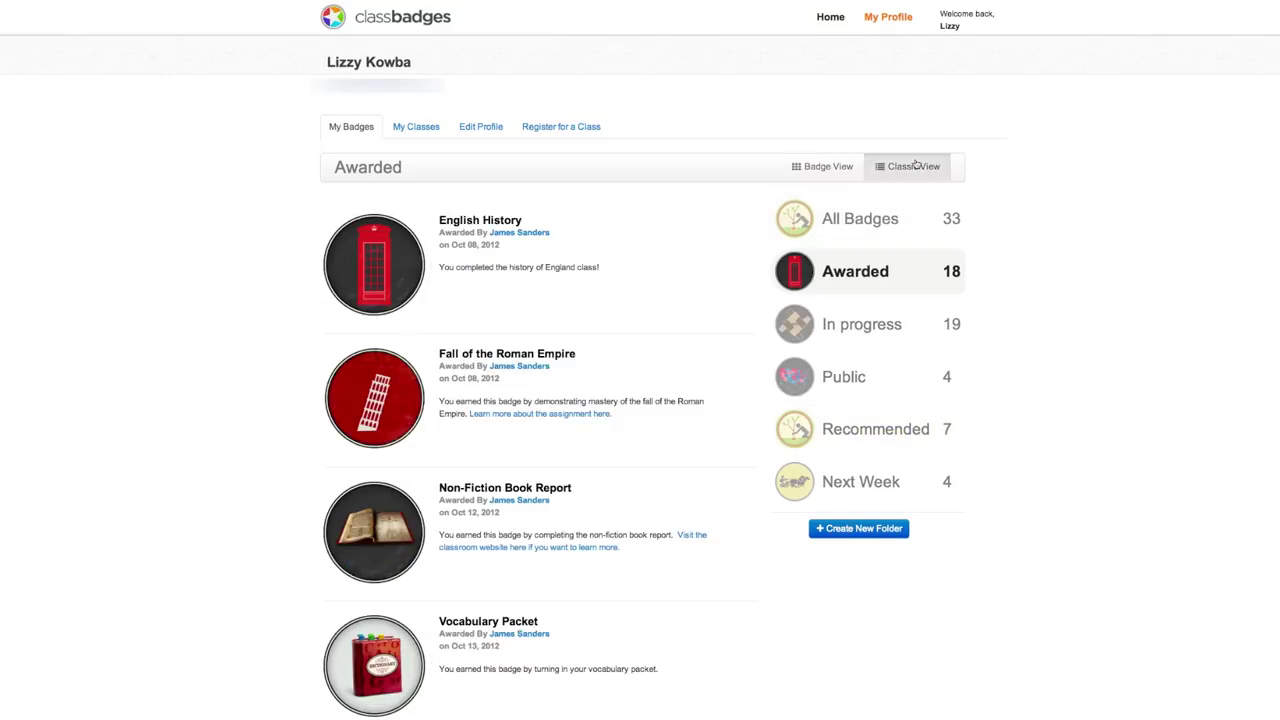
pyautogui.scroll(-3)
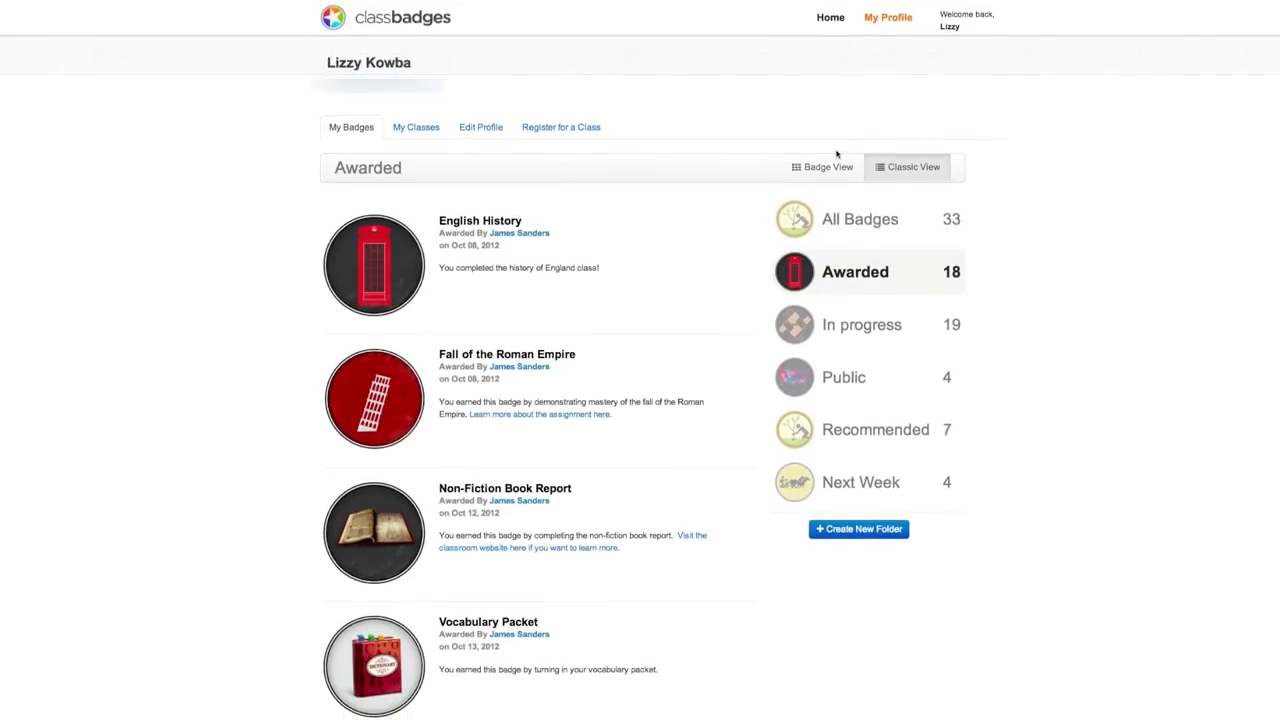
pyautogui.click(822, 166)
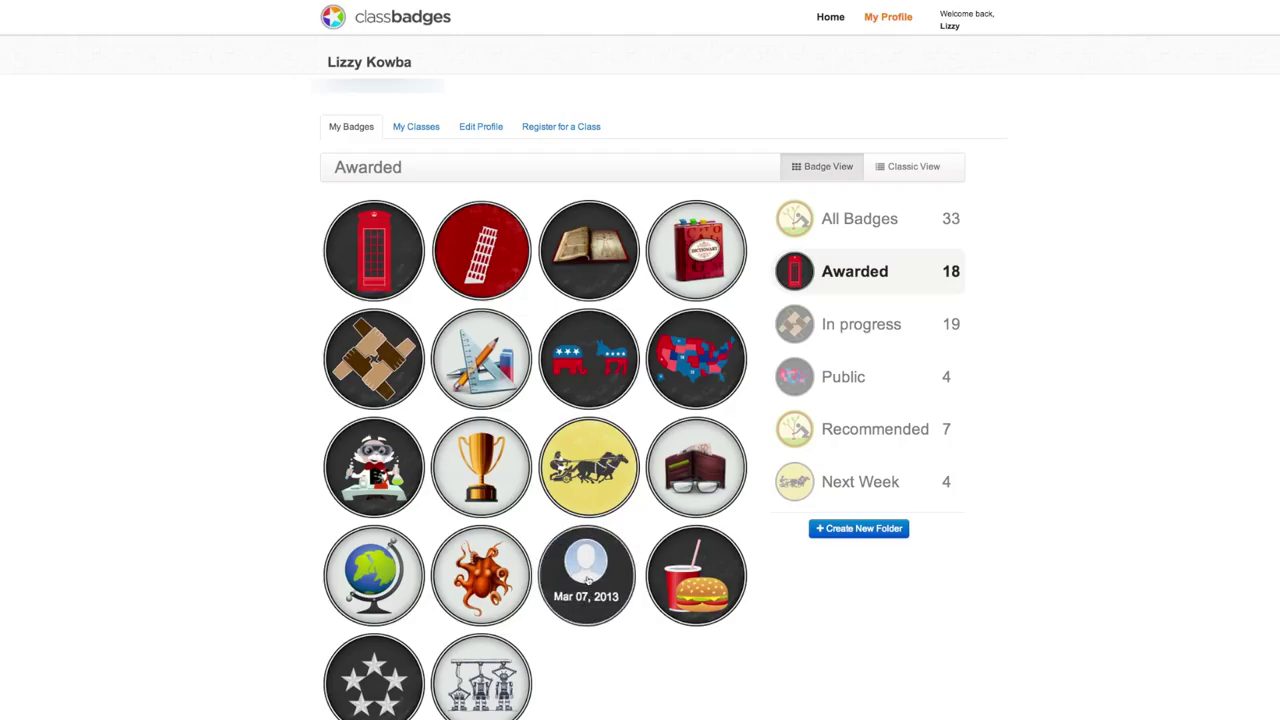
# Check the Reading Superhero badge details, then browse the In progress and Recommended folders
pyautogui.click(586, 576)
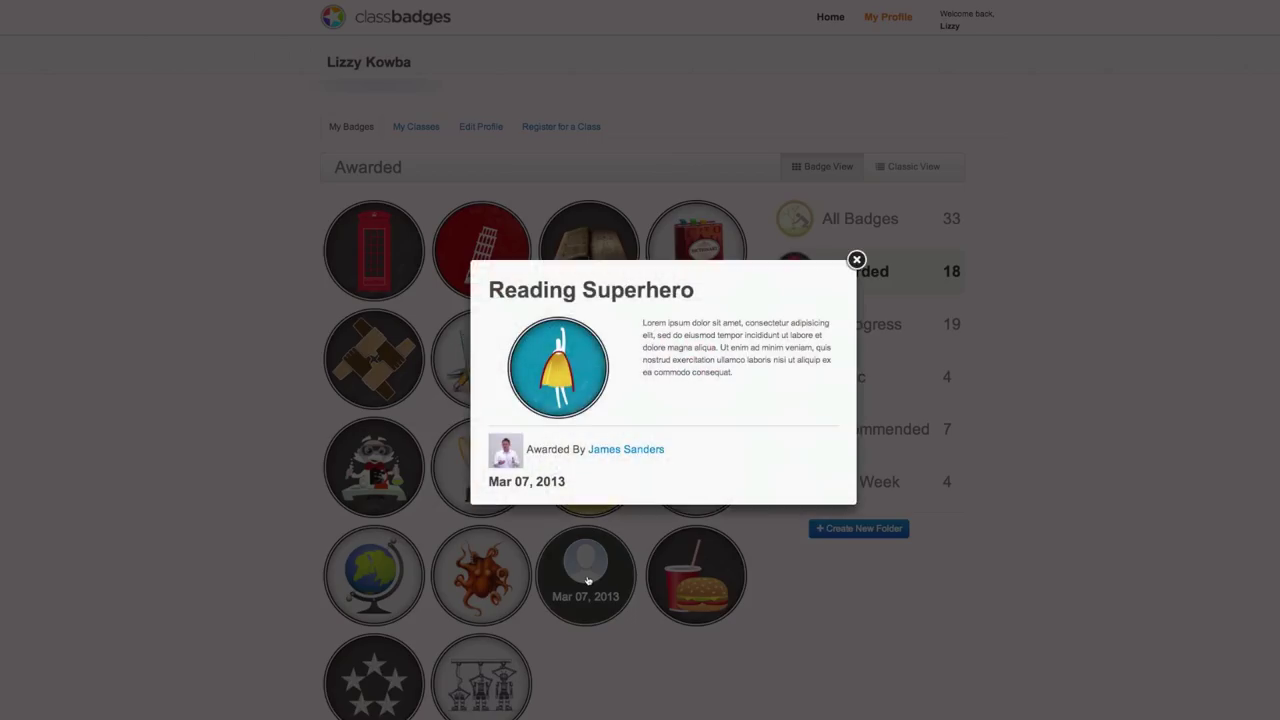
pyautogui.click(856, 260)
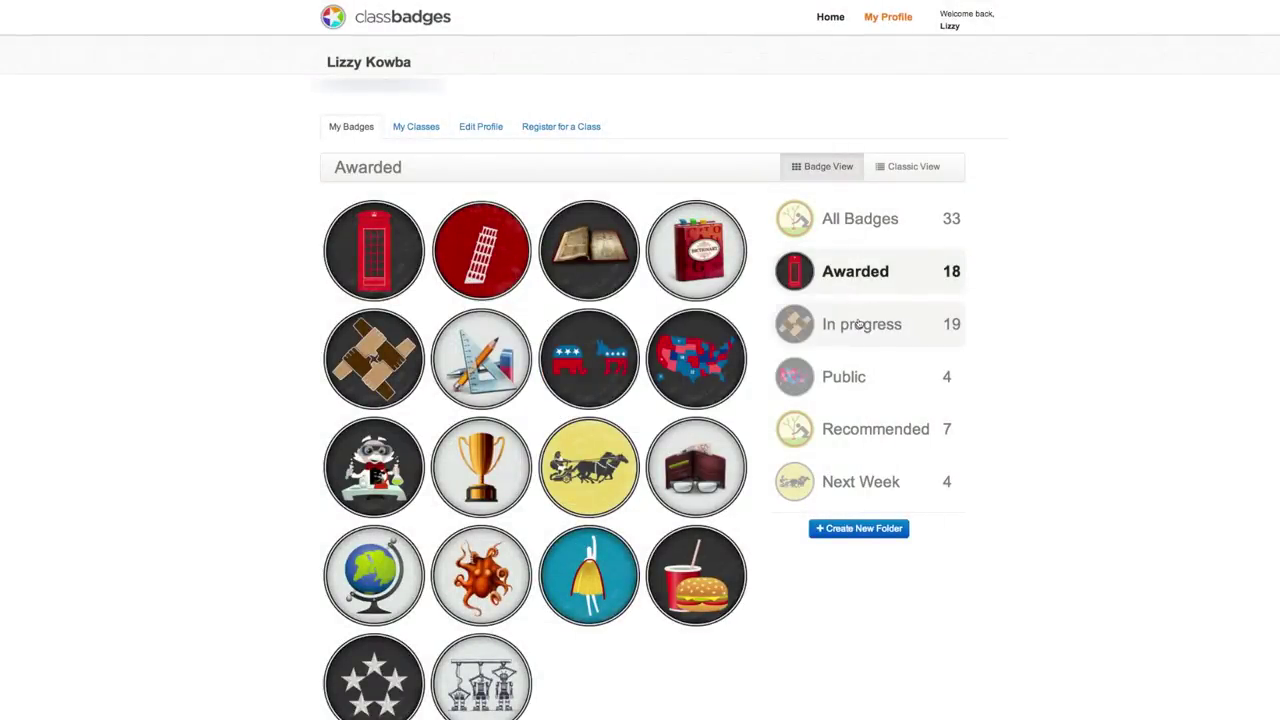
pyautogui.click(860, 324)
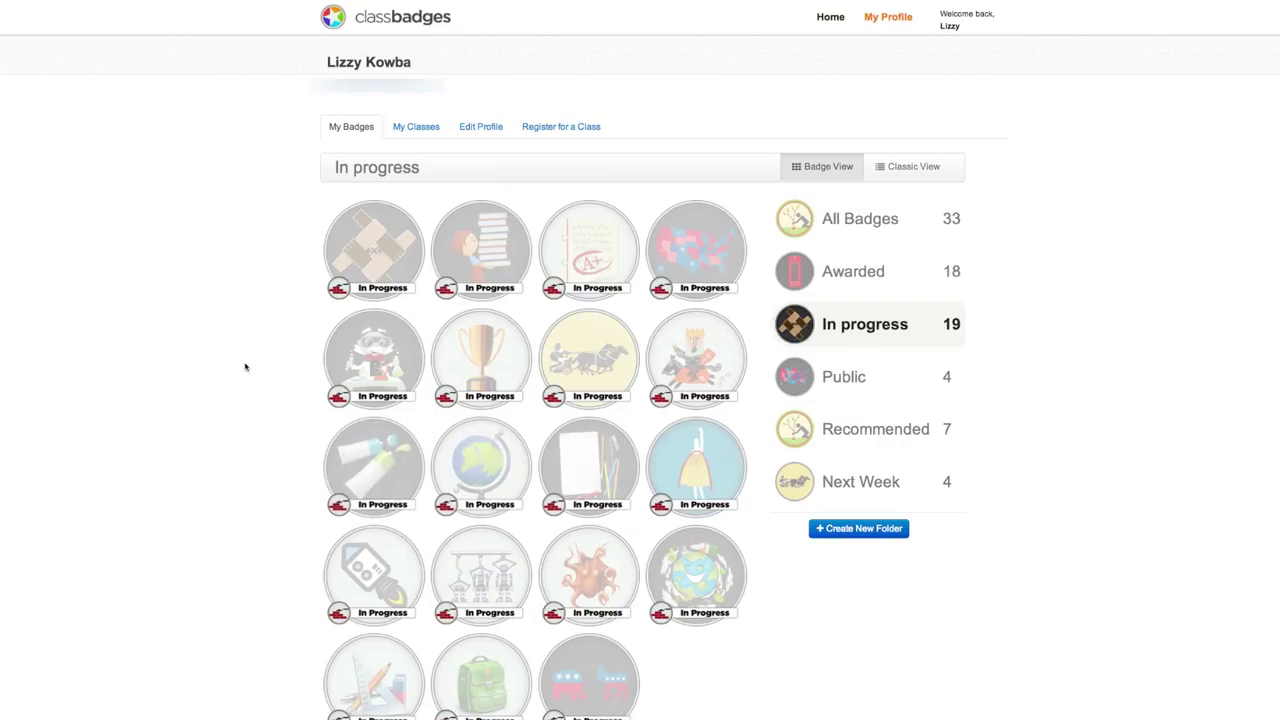
pyautogui.click(876, 428)
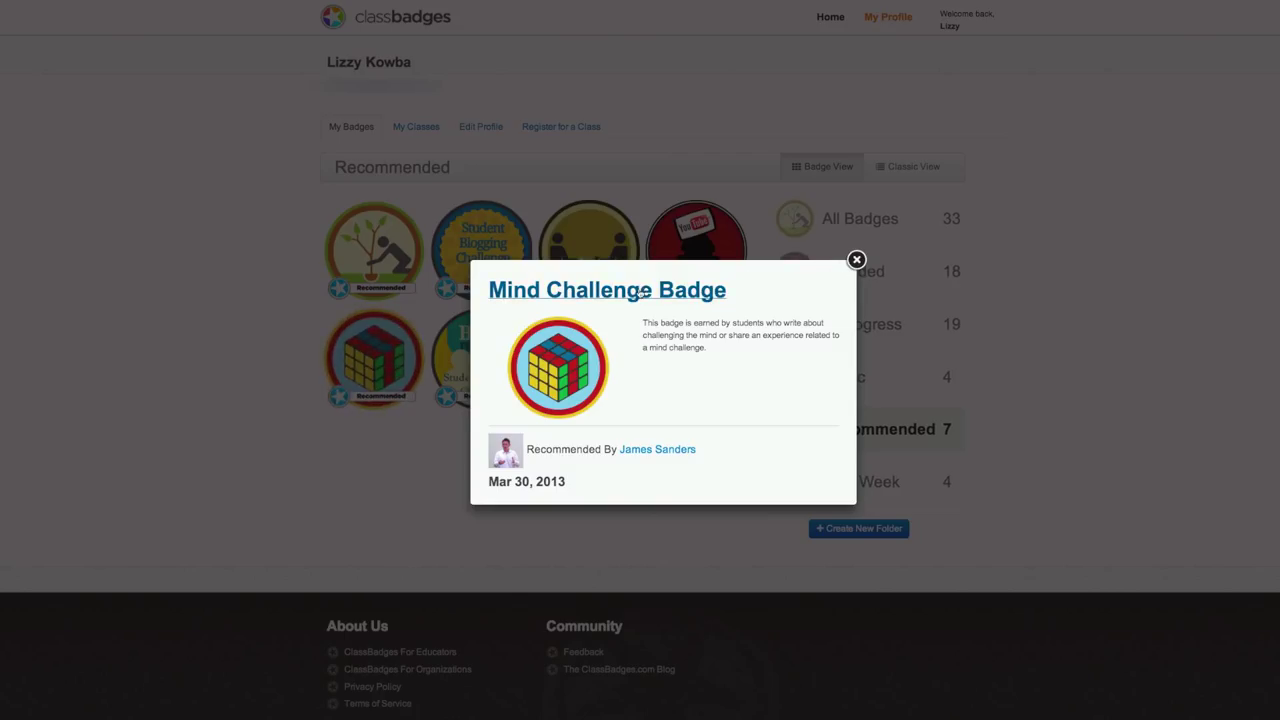
# Close the Mind Challenge Badge details to return to the Recommended folder grid
pyautogui.click(856, 260)
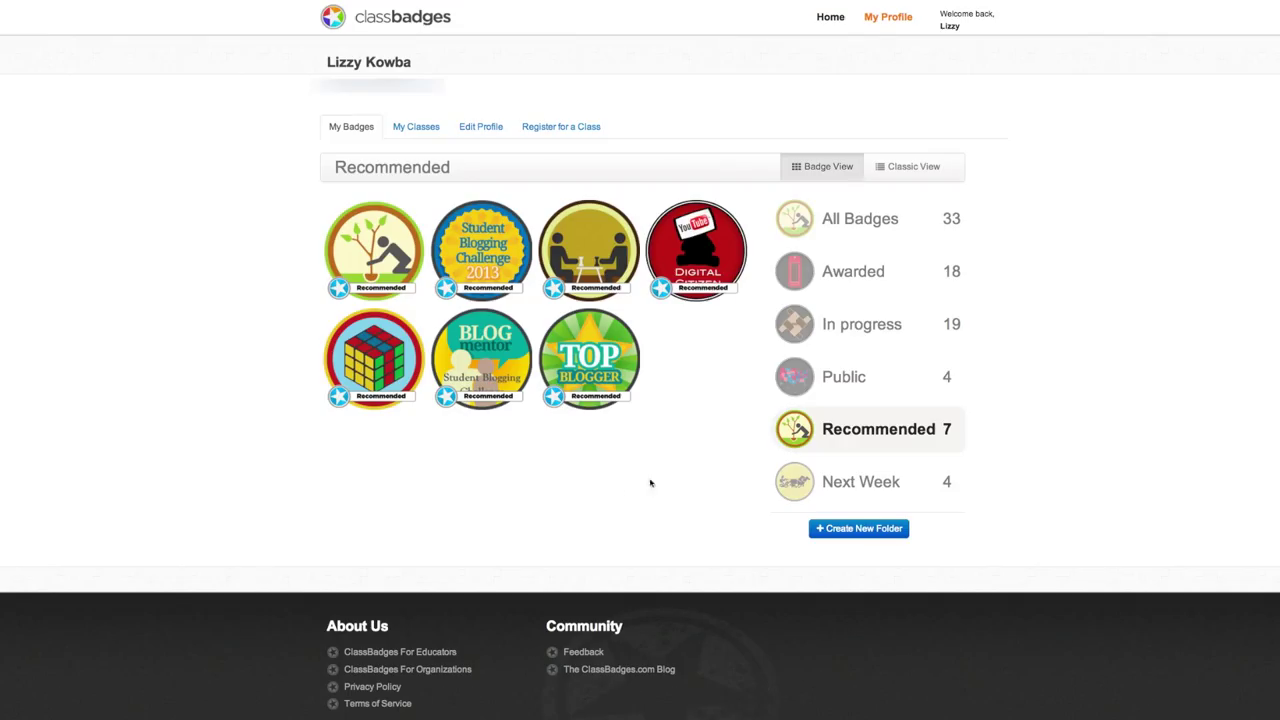
# Create a new badge folder named 'Top Badges' and save it
pyautogui.click(858, 528)
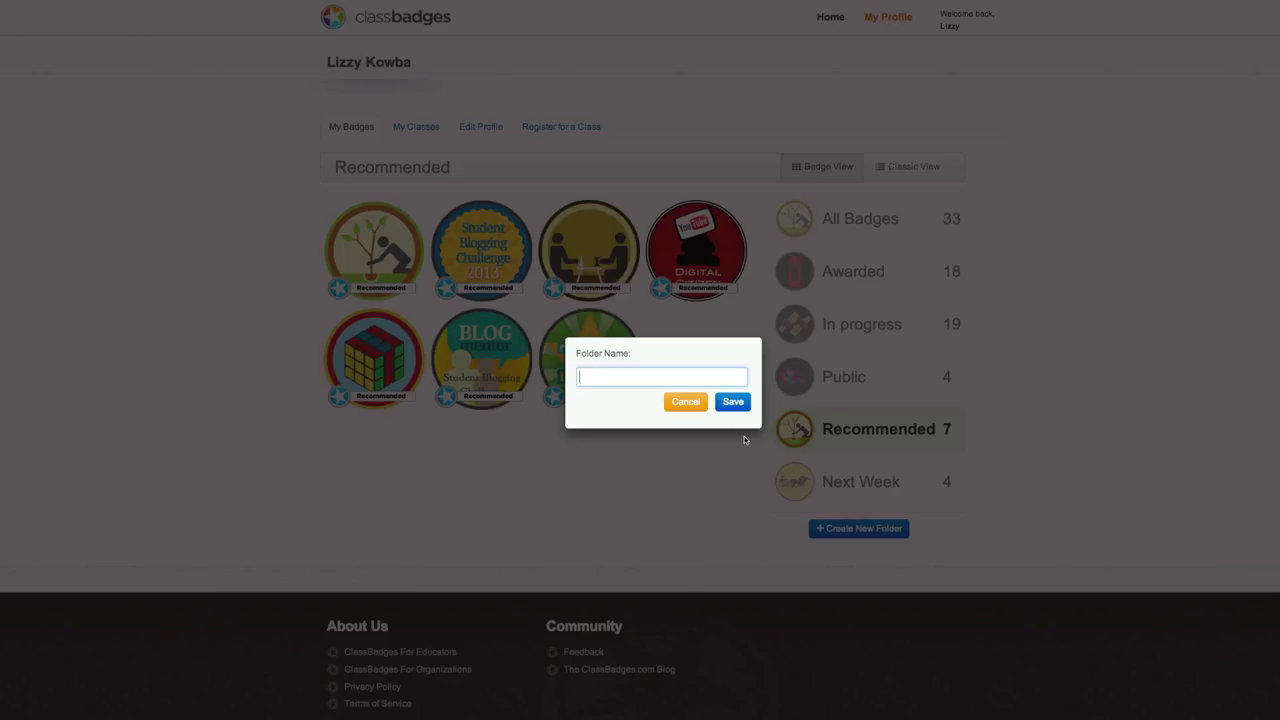
pyautogui.write('Top Badges')
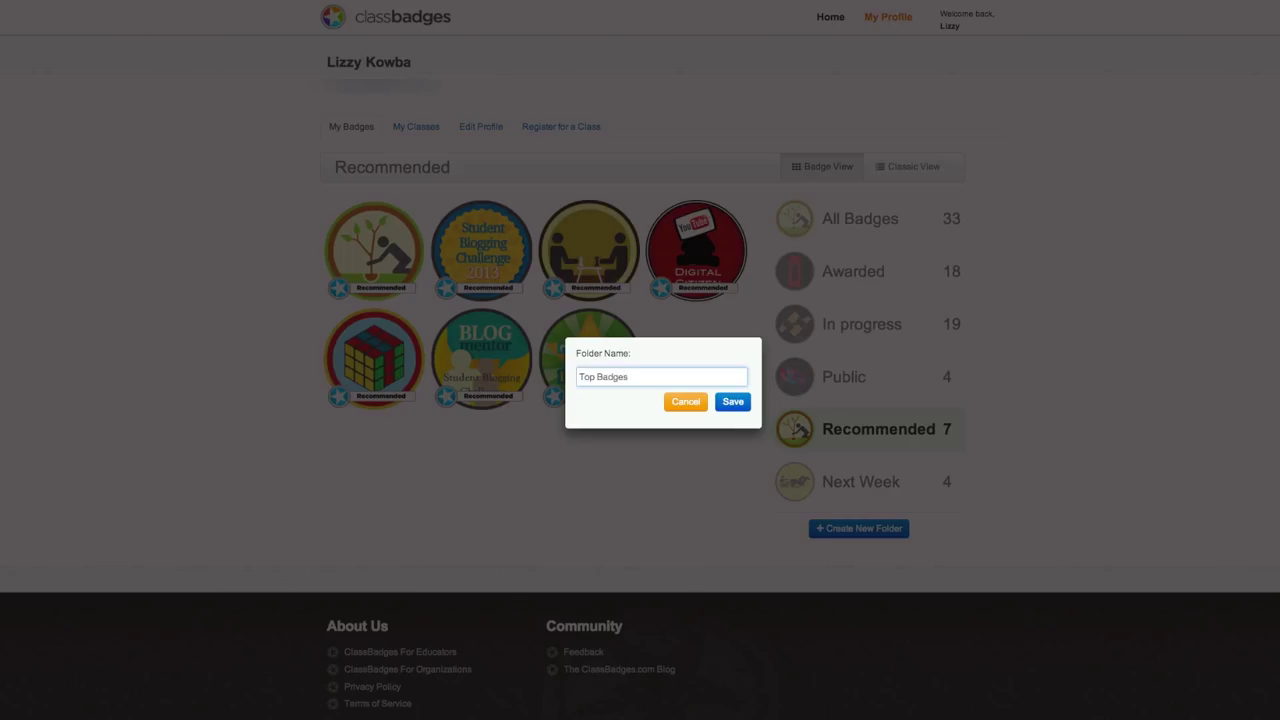
pyautogui.click(732, 400)
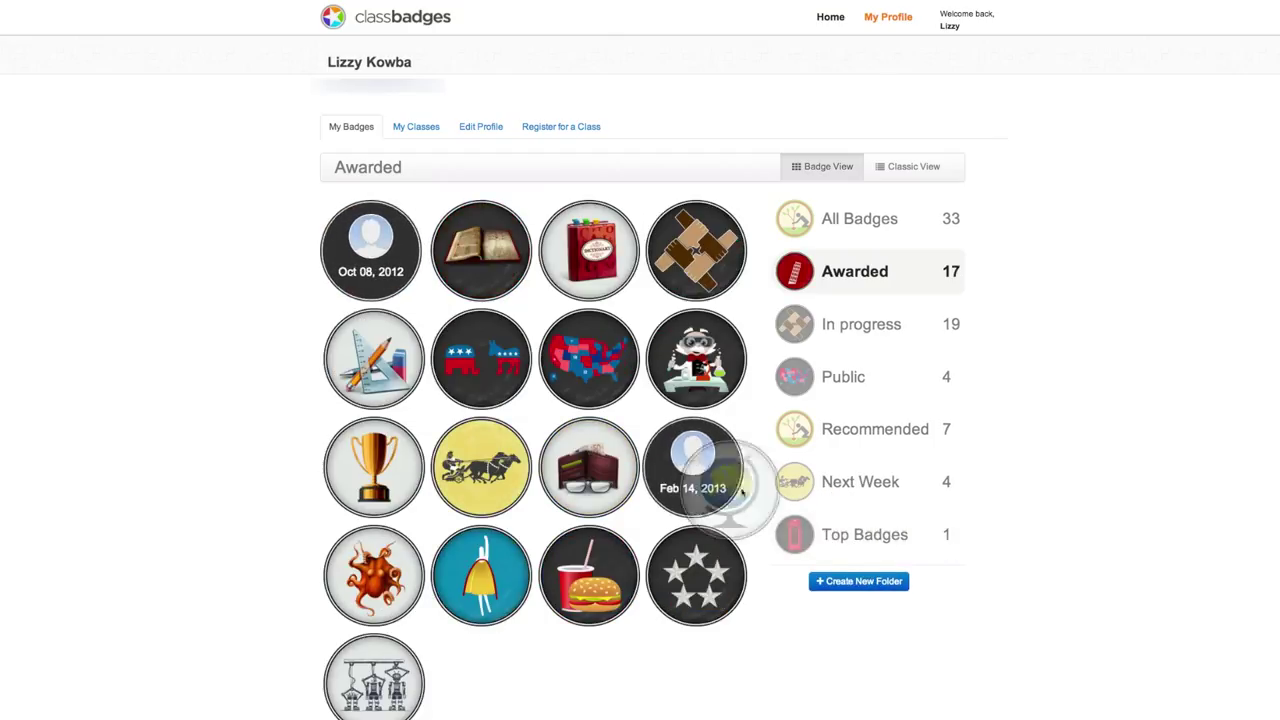
# Show the Public folder, view its 'Share on' public sharing code, and dismiss it
pyautogui.click(844, 376)
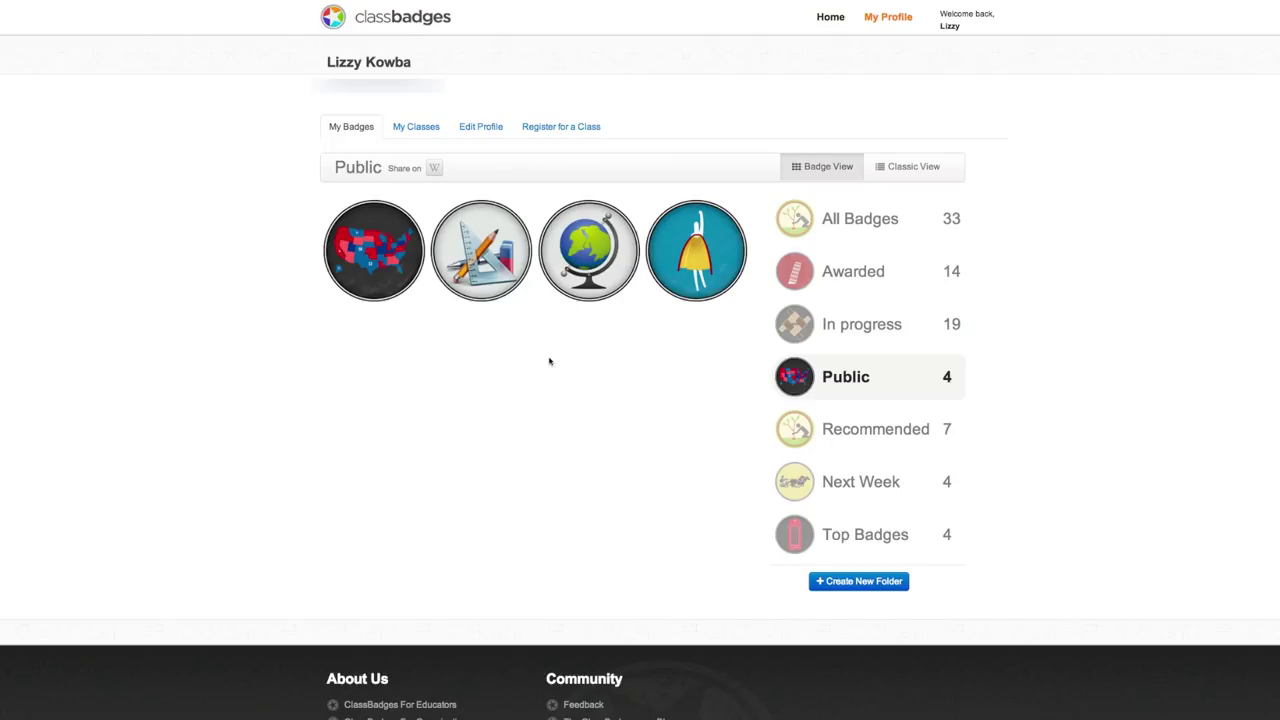
pyautogui.click(432, 168)
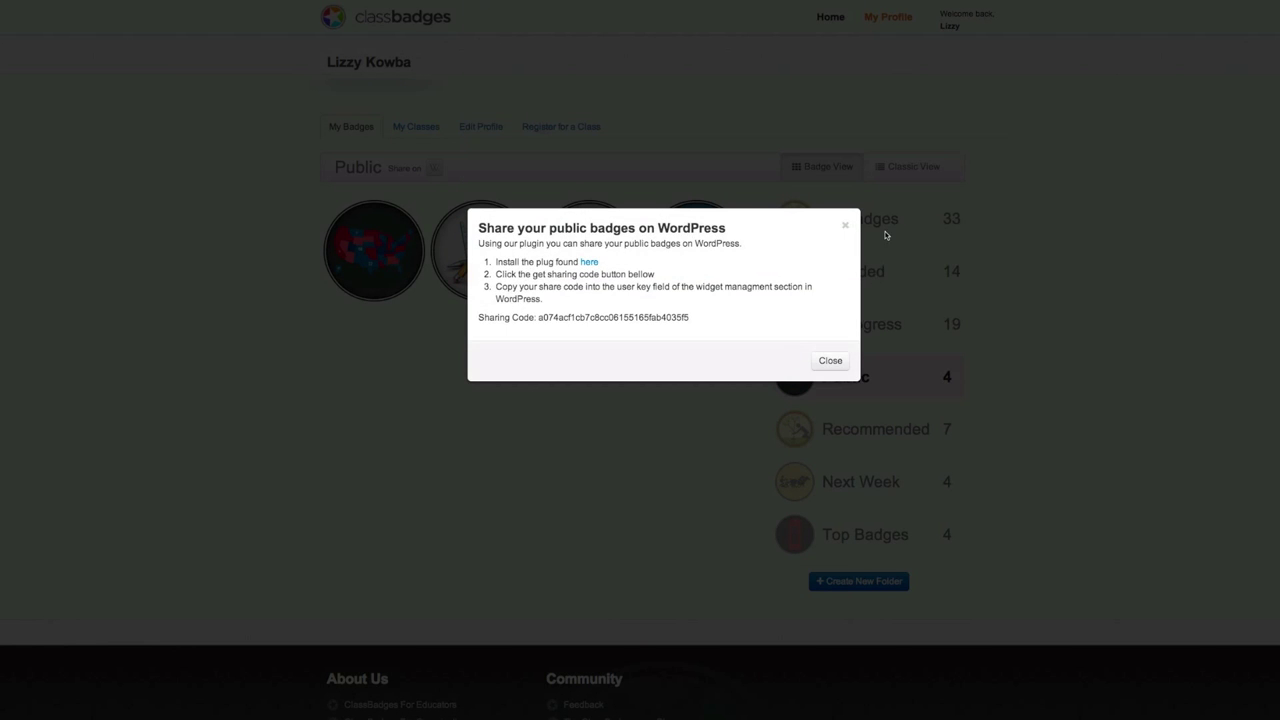
pyautogui.click(830, 360)
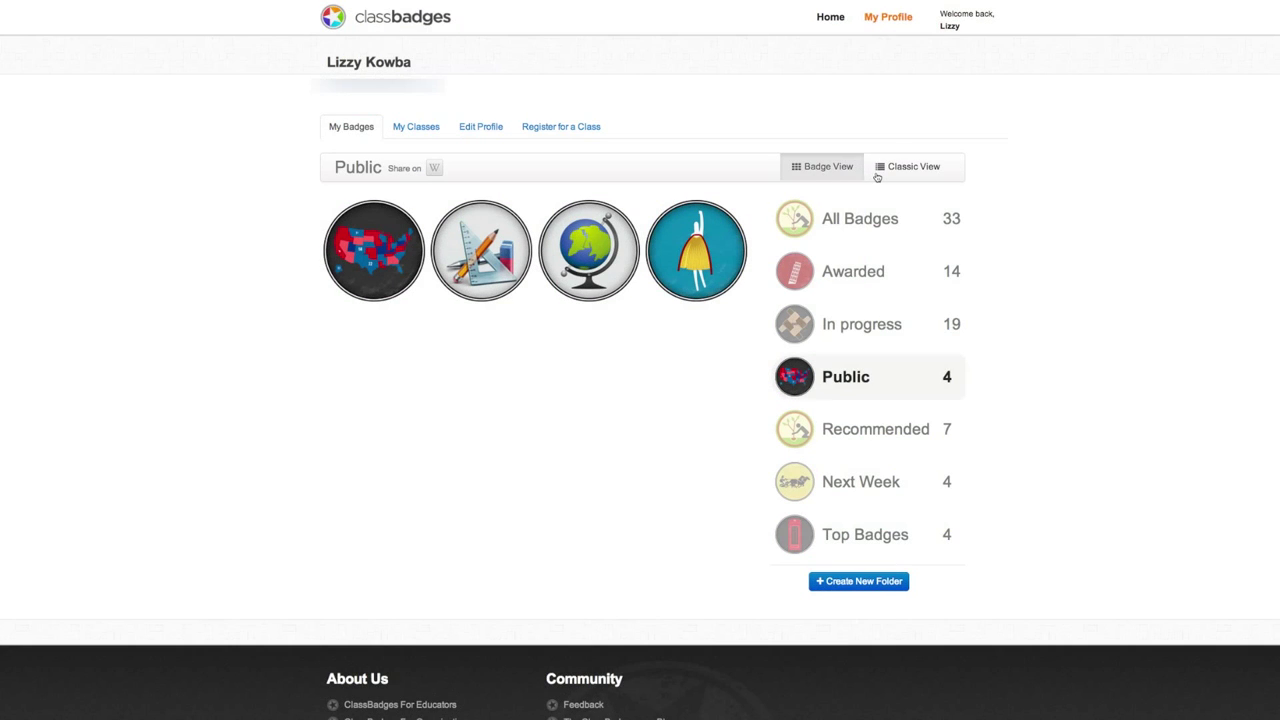